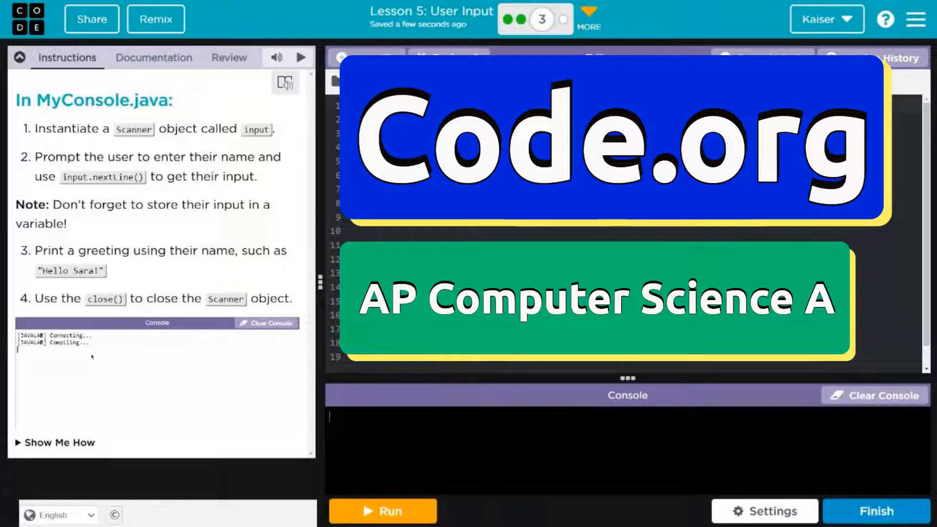
# - Declare Scanner input = new Scanner(); on line 7 below the create-Scanner comment
pyautogui.click(382, 510)
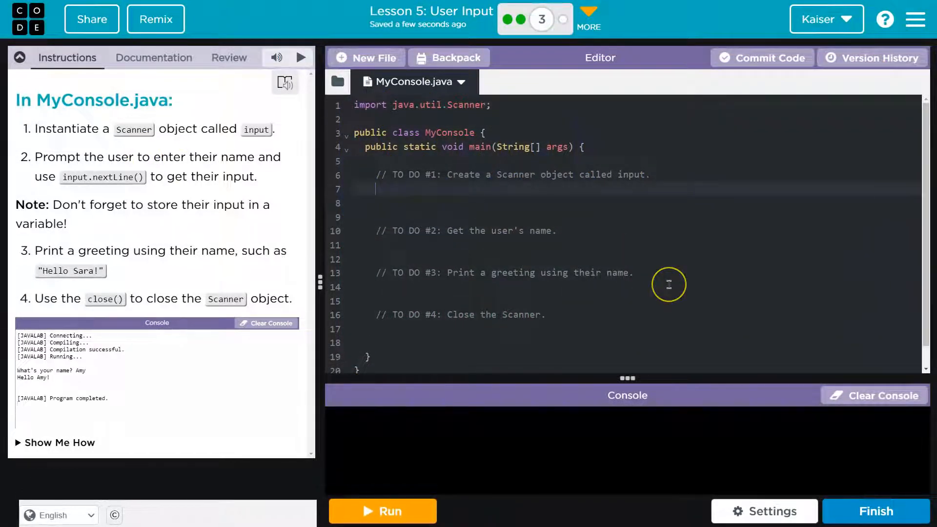
pyautogui.write('Scan')
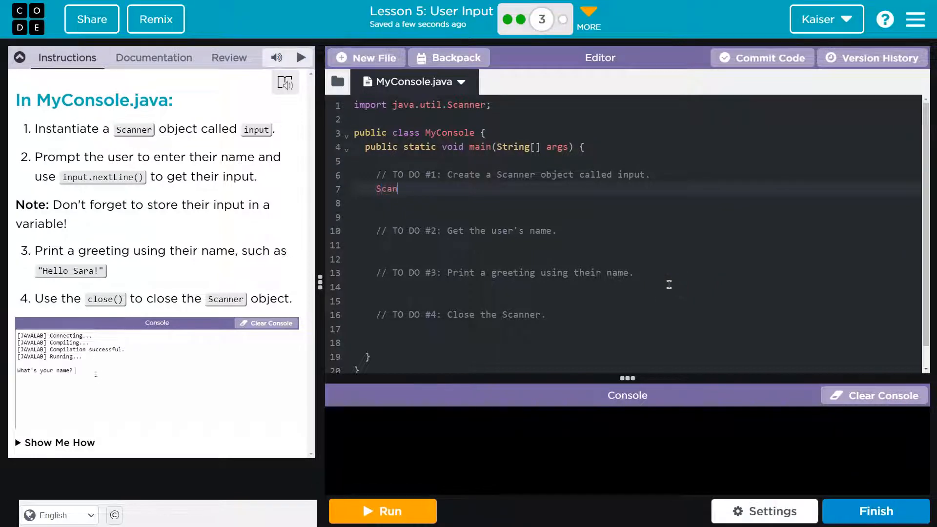
pyautogui.write('ner')
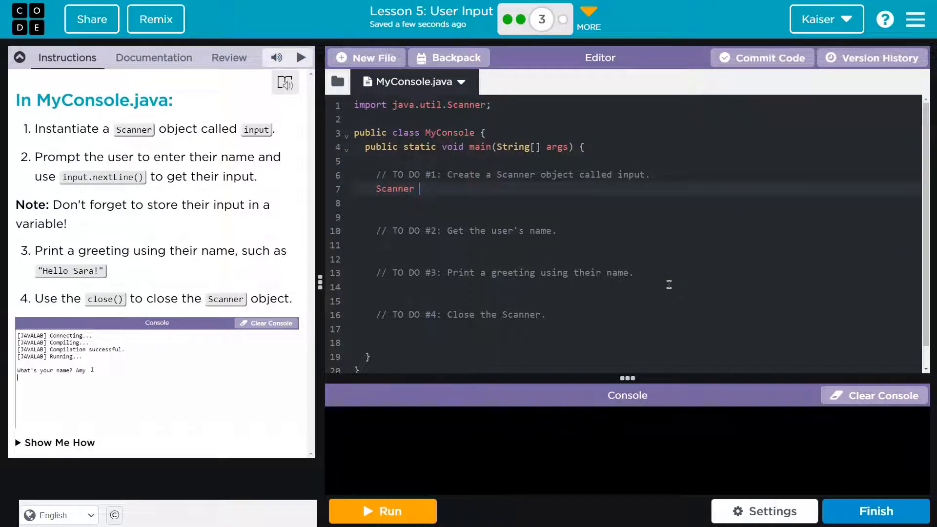
pyautogui.write('input')
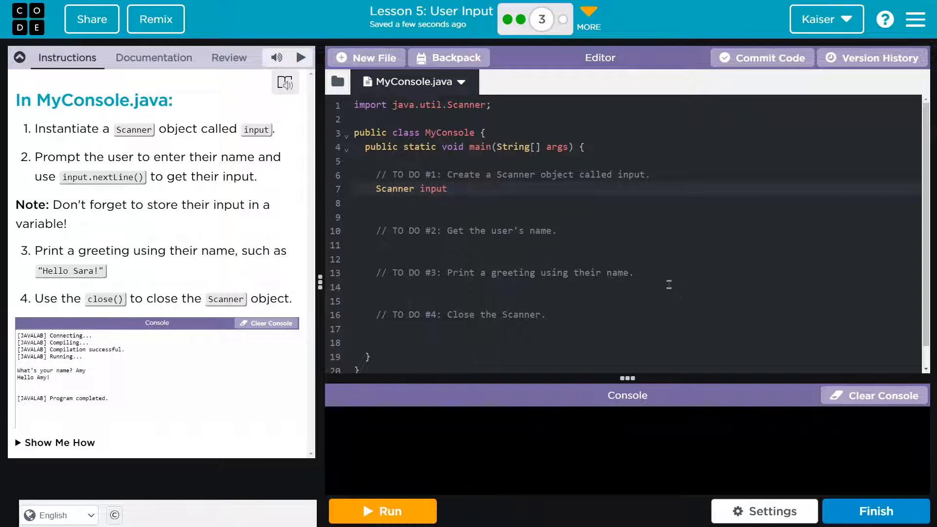
pyautogui.write('= new Scanner(')
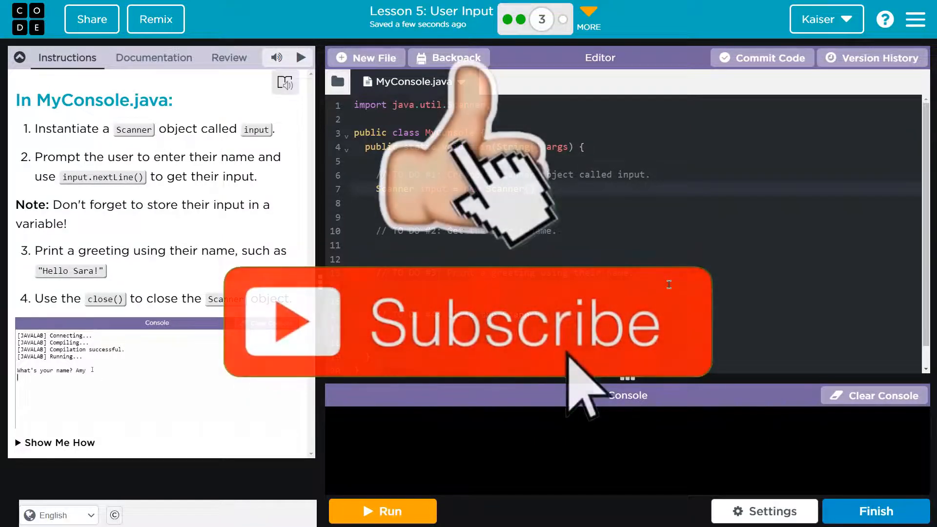
pyautogui.click(382, 510)
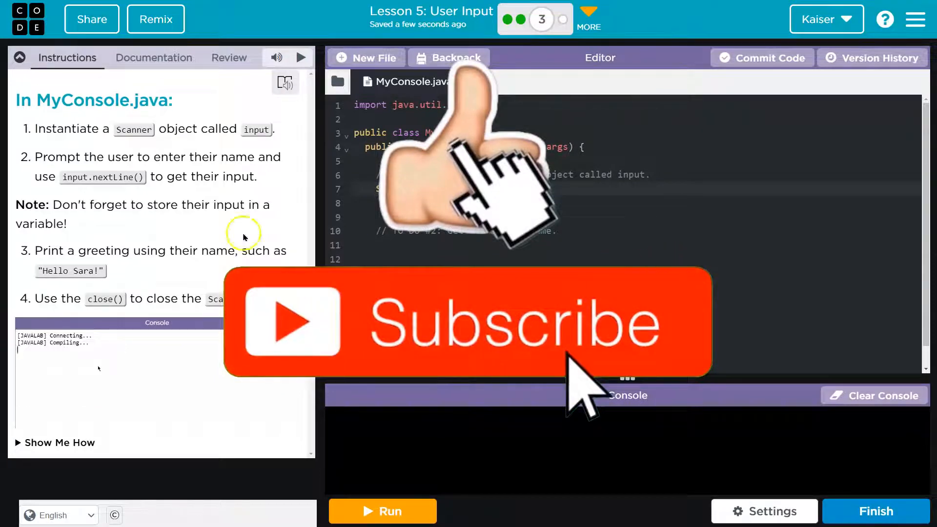
pyautogui.click(382, 511)
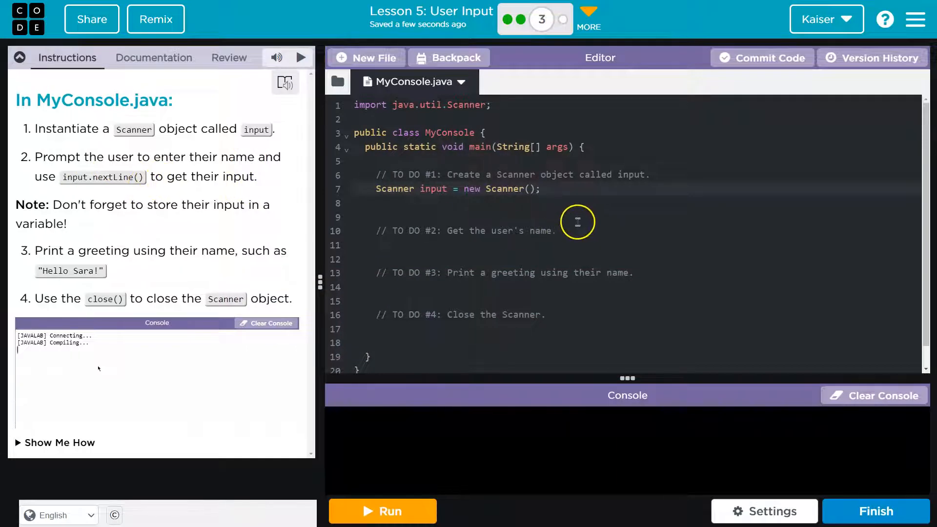
pyautogui.click(381, 510)
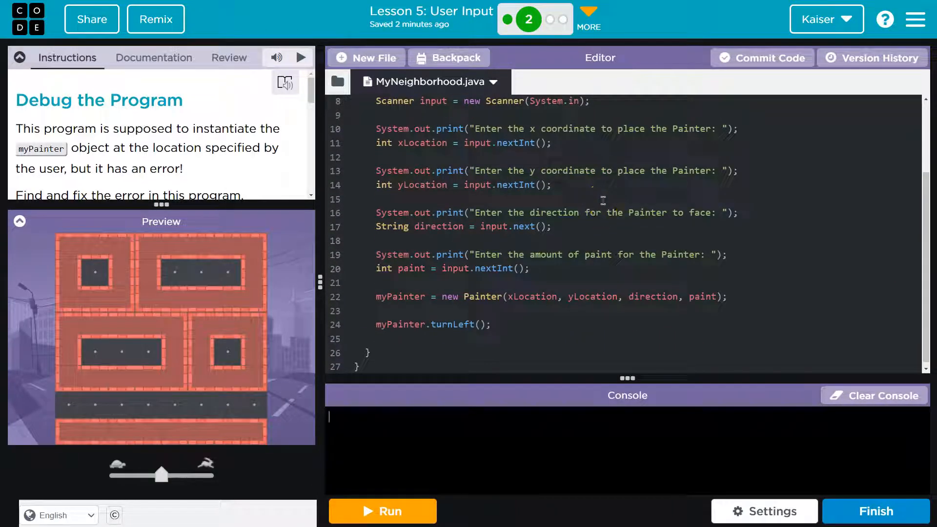
pyautogui.doubleClick(478, 142)
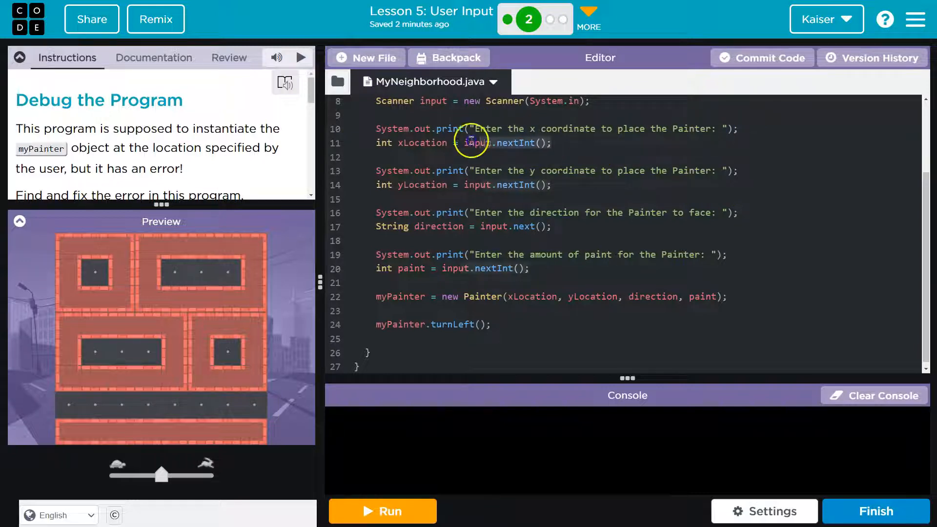
pyautogui.rightClick(472, 129)
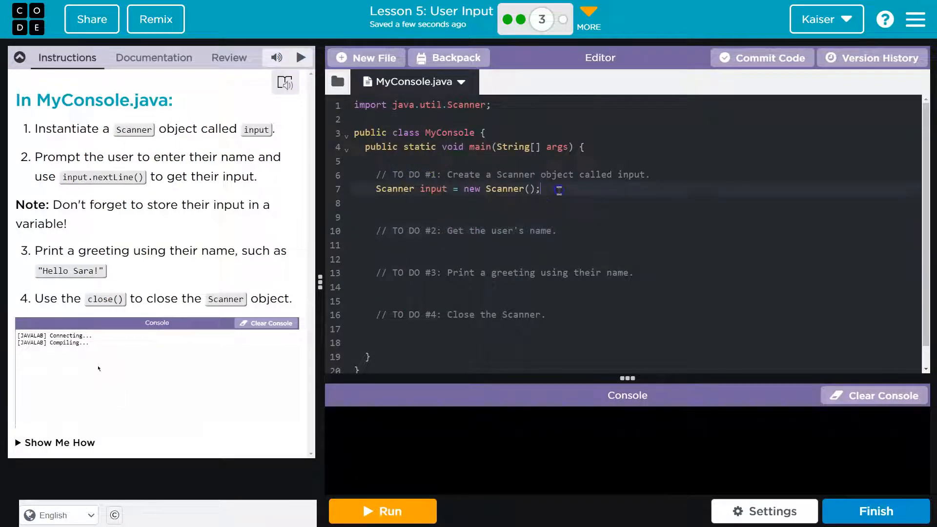
# - Paste print and nextInt lines under TO DO #2 and reword the prompt to "What's your name? "
pyautogui.click(382, 510)
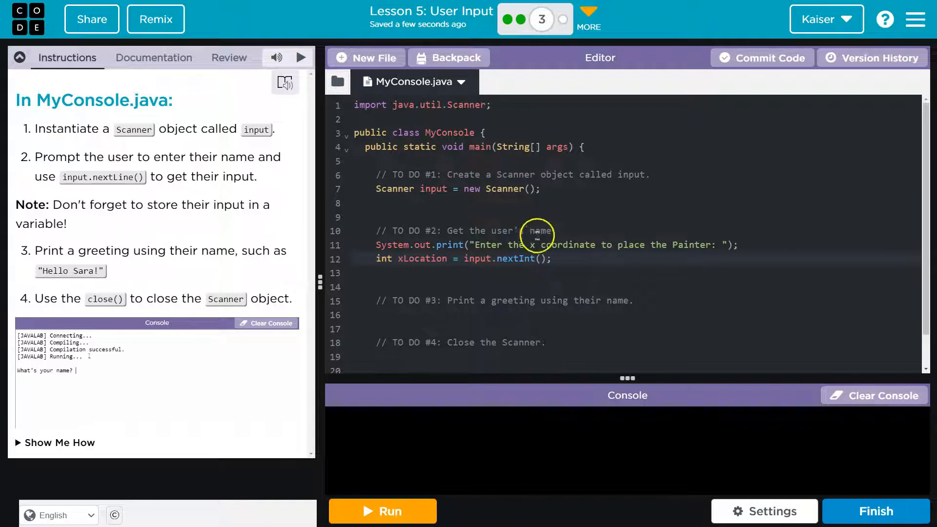
pyautogui.write('Amy')
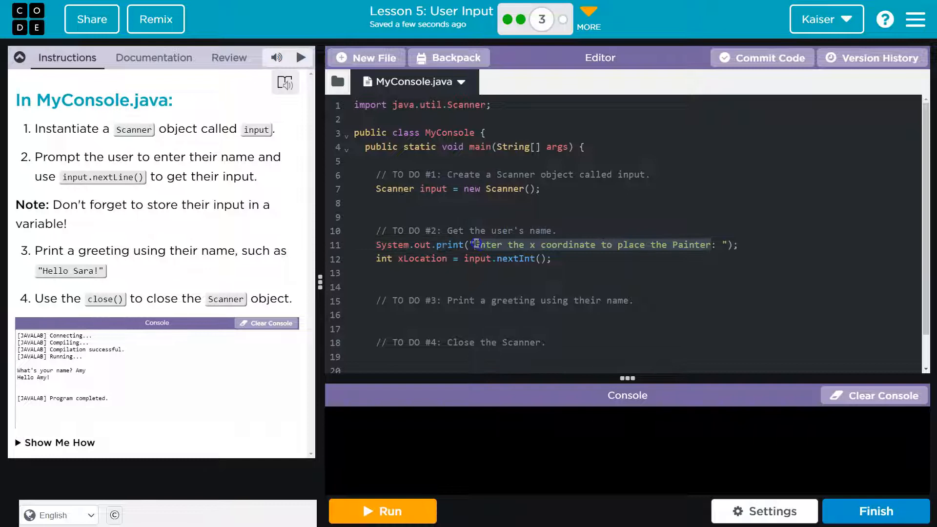
pyautogui.click(381, 510)
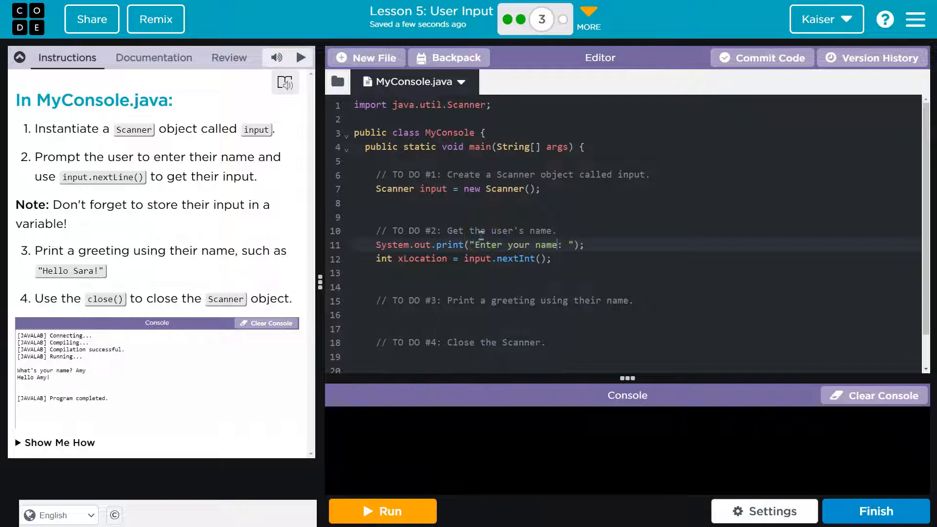
pyautogui.click(381, 510)
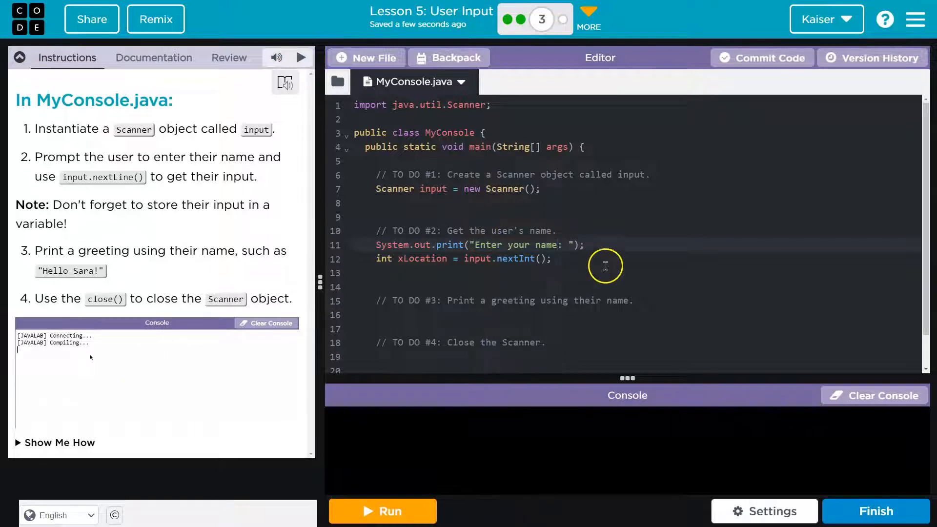
pyautogui.click(382, 510)
pyautogui.write("What's")
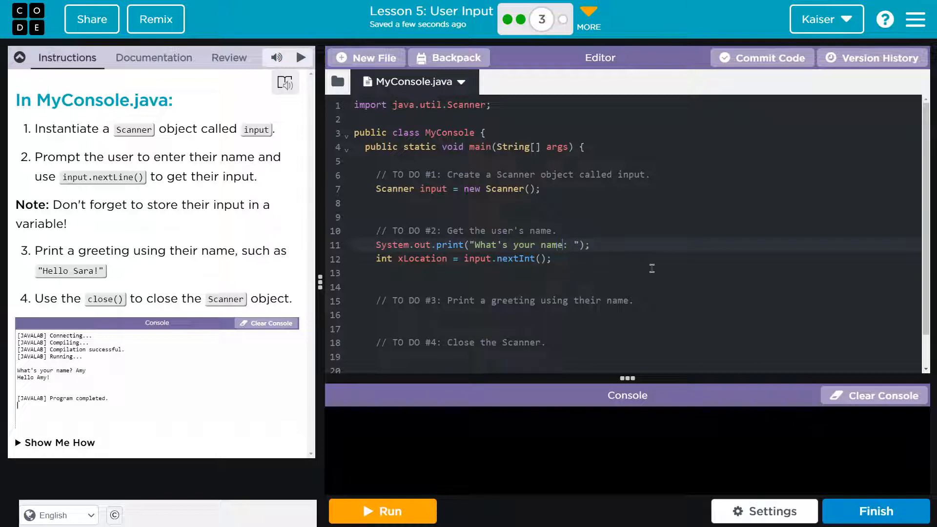
pyautogui.click(382, 510)
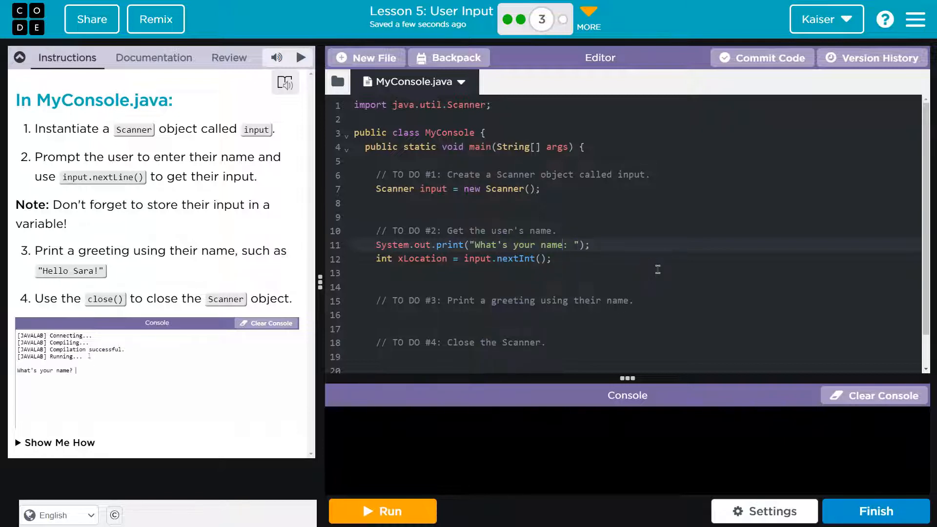
pyautogui.write('Amy')
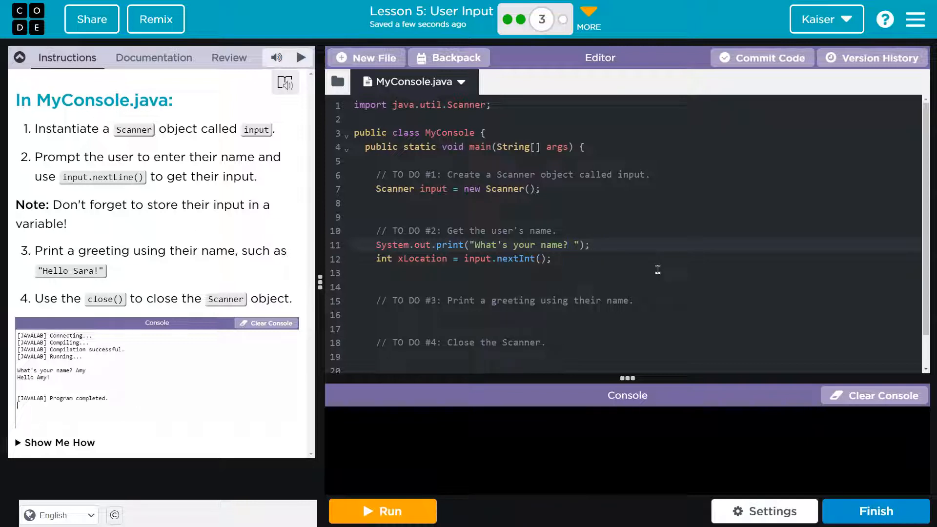
pyautogui.click(382, 511)
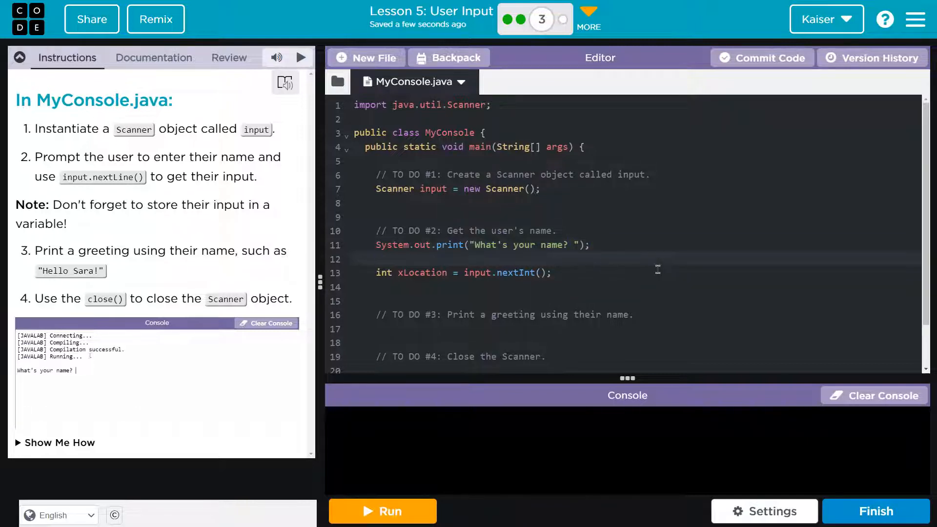
# - Change the reading line to String name = input.nextLine(); and begin the greeting line
pyautogui.write('Amy')
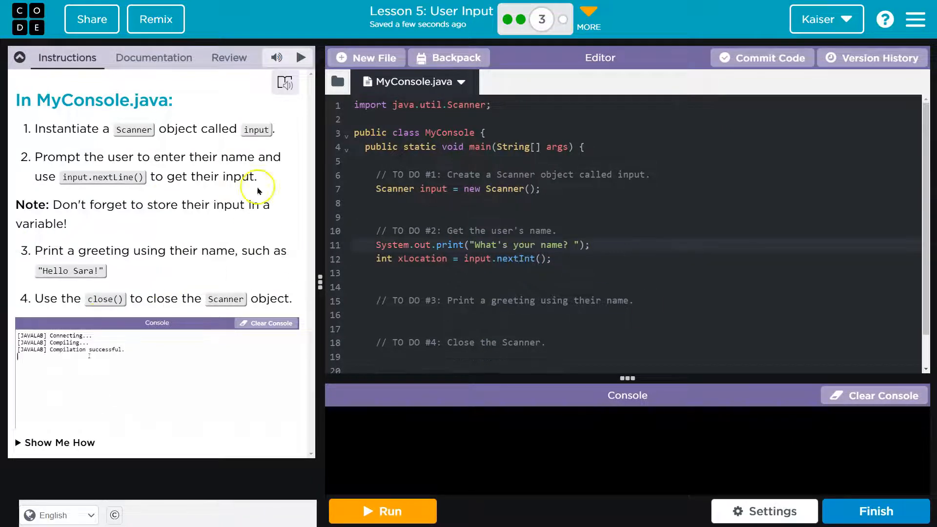
pyautogui.click(381, 510)
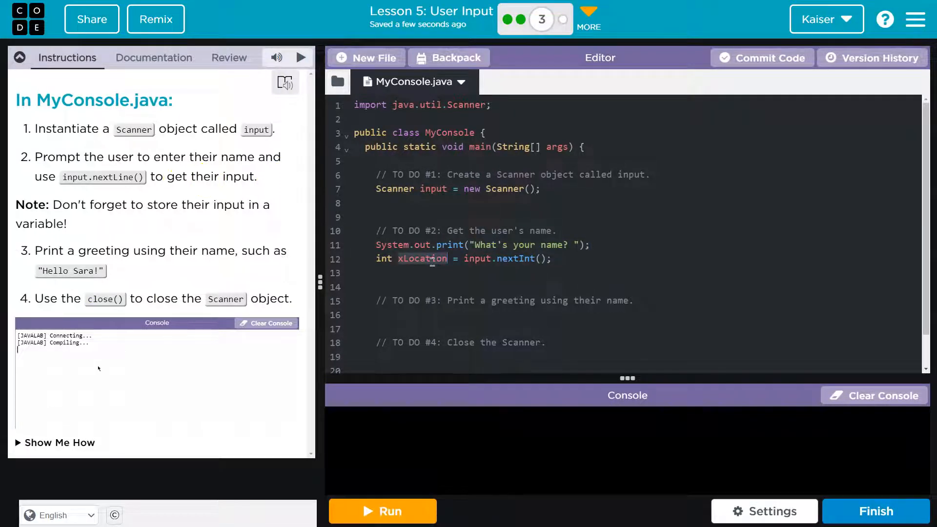
pyautogui.click(382, 511)
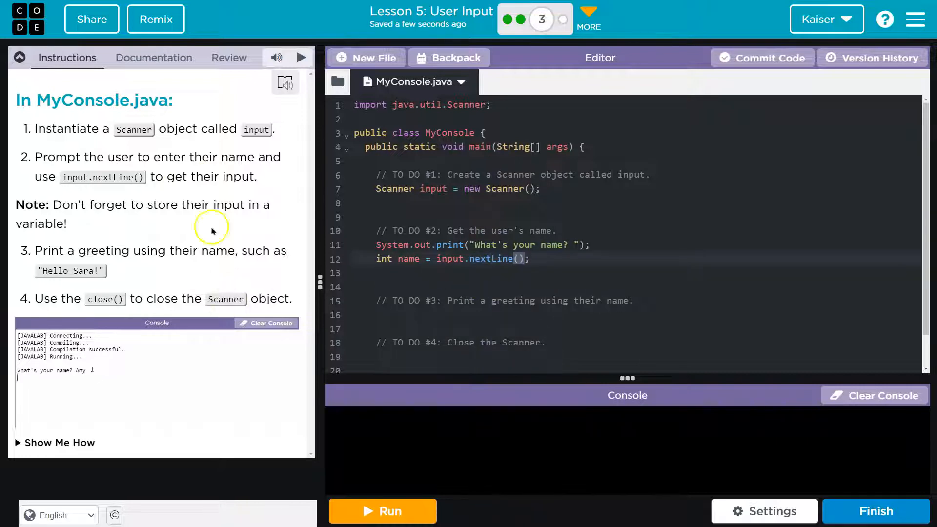
pyautogui.click(382, 510)
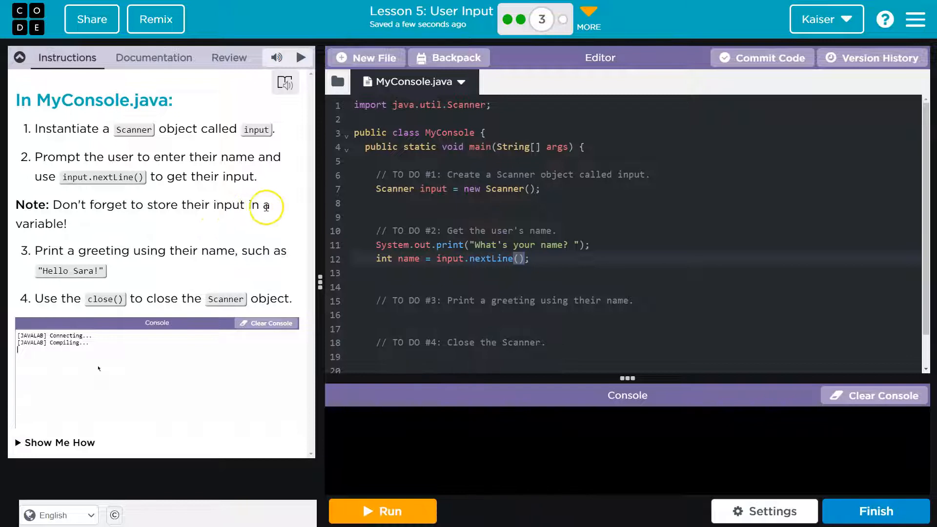
pyautogui.click(381, 510)
pyautogui.write('String')
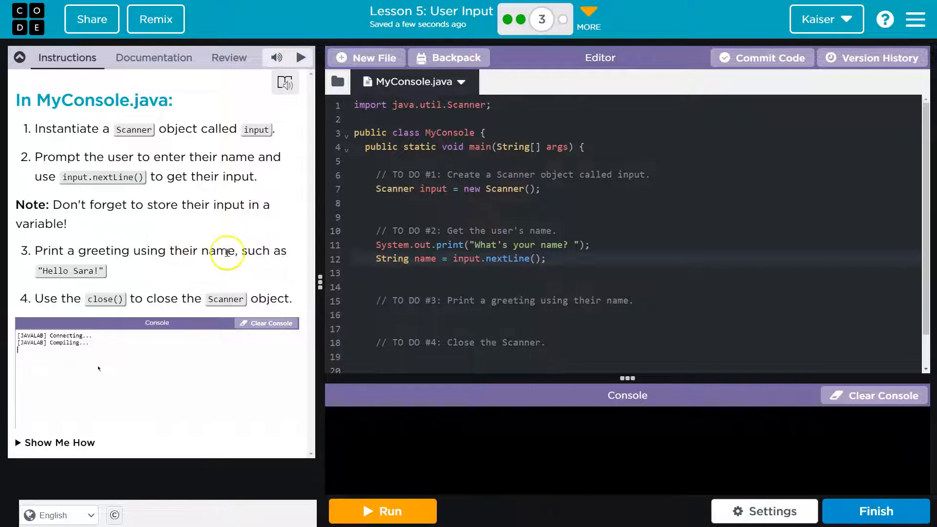
pyautogui.click(381, 511)
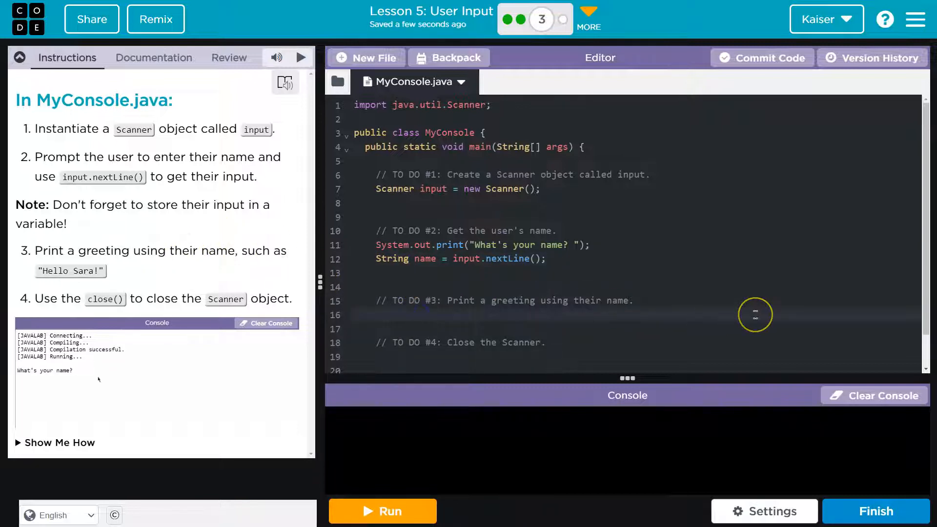
pyautogui.write('System.ou')
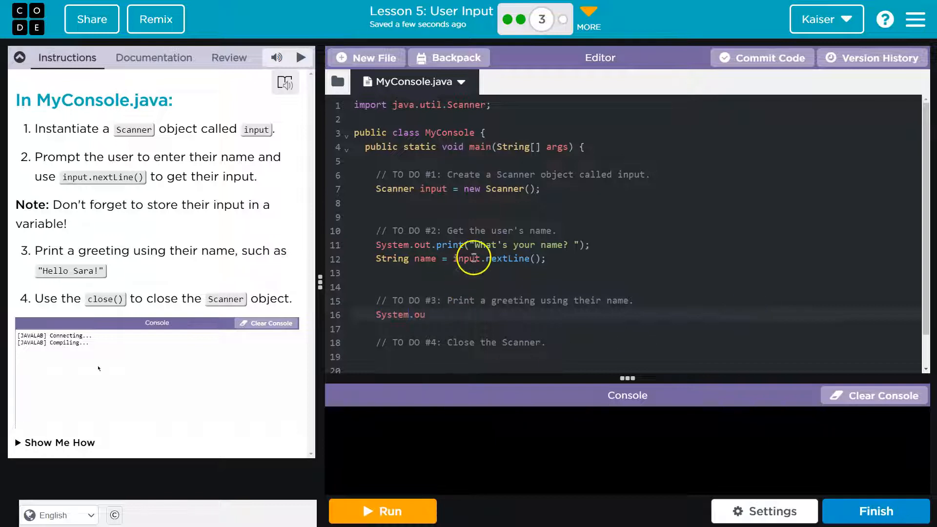
# - Write System.out.println("Hello " + name); under TO DO #3 and clear the console
pyautogui.click(381, 510)
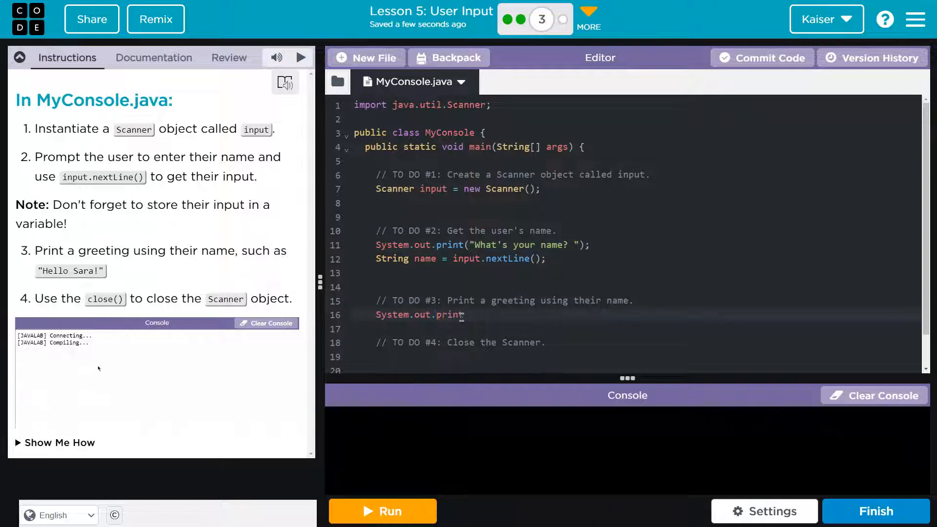
pyautogui.click(382, 511)
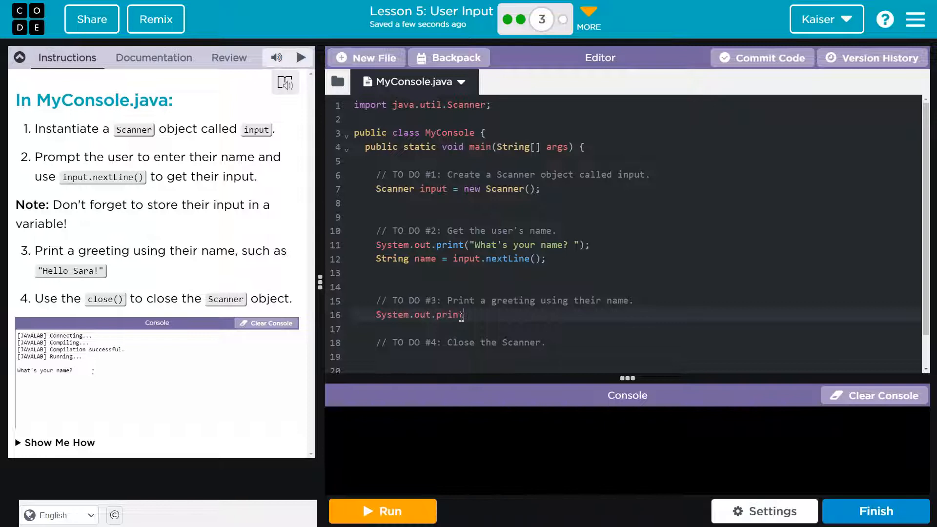
pyautogui.write('Amy')
pyautogui.write('ln("Hello " +)')
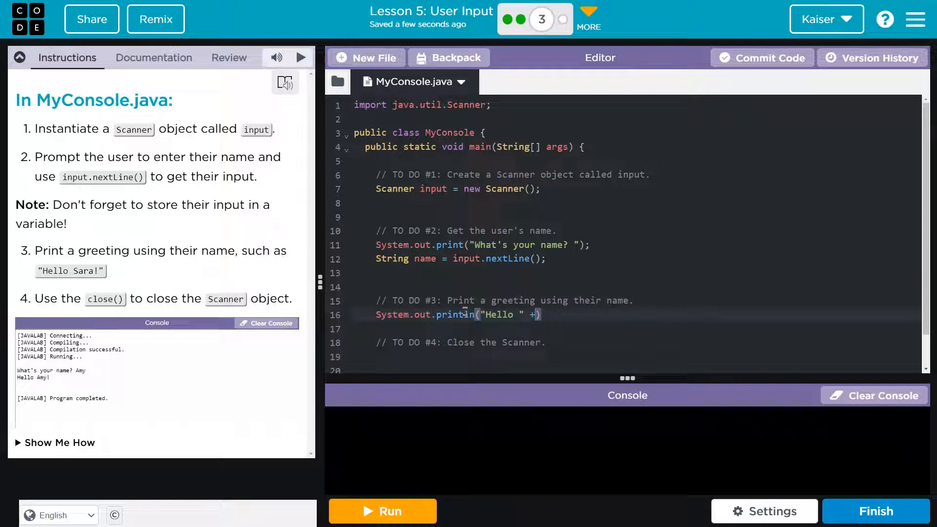
pyautogui.click(381, 511)
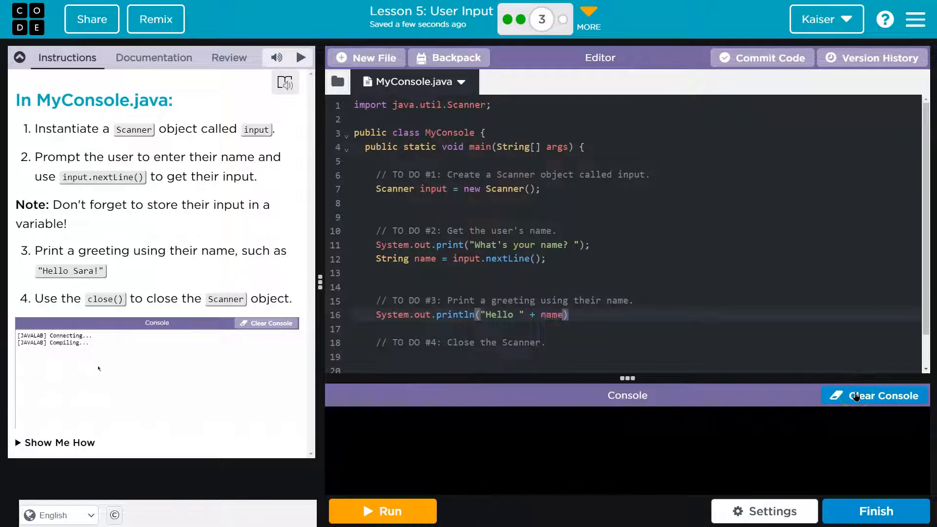
pyautogui.click(382, 510)
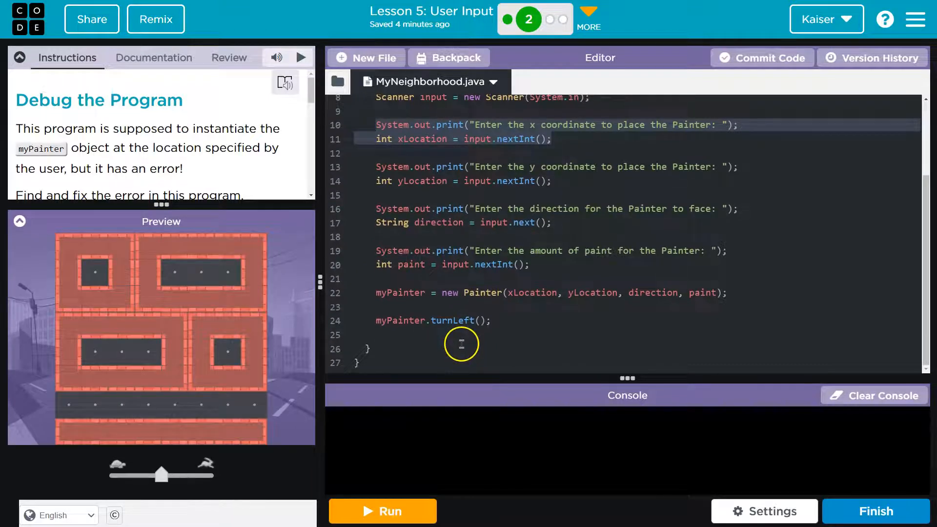
# - Add input.close(); under TO DO #4 and check the hint on instantiating a Scanner
pyautogui.scroll(3)
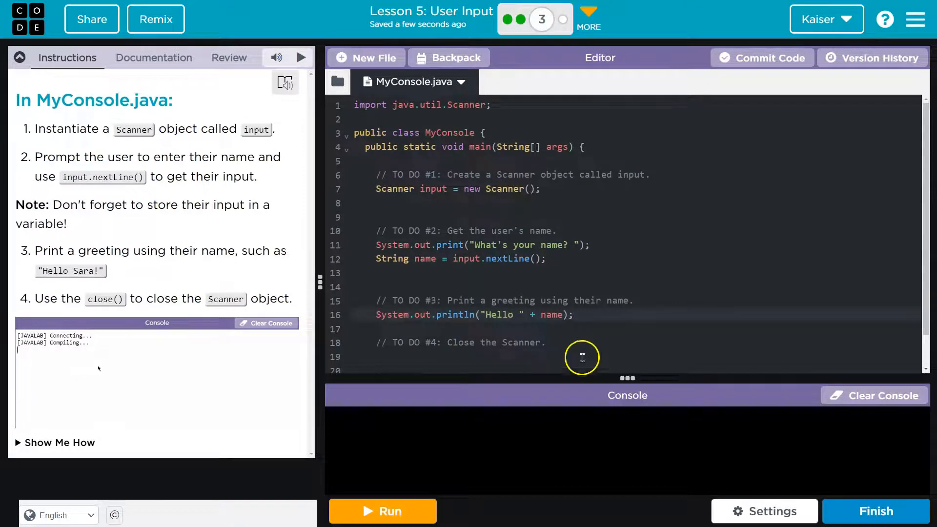
pyautogui.click(382, 511)
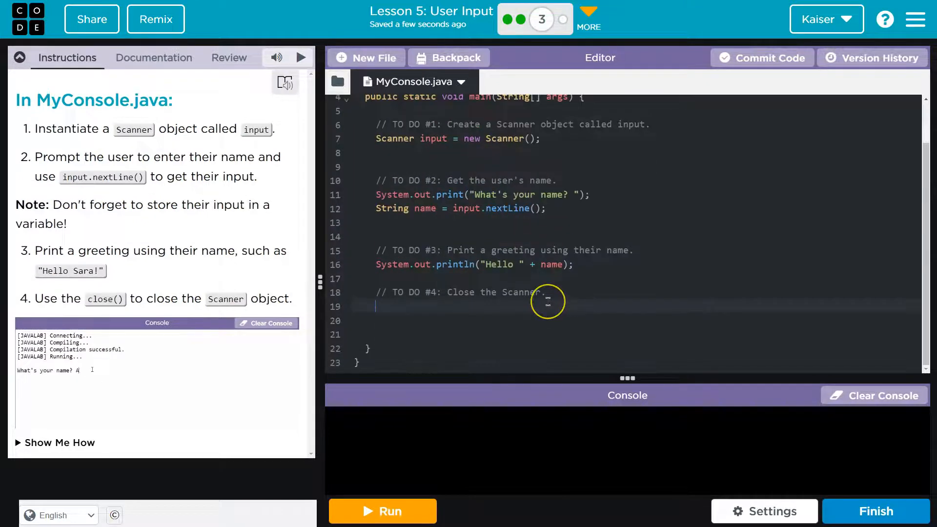
pyautogui.write('input.close();')
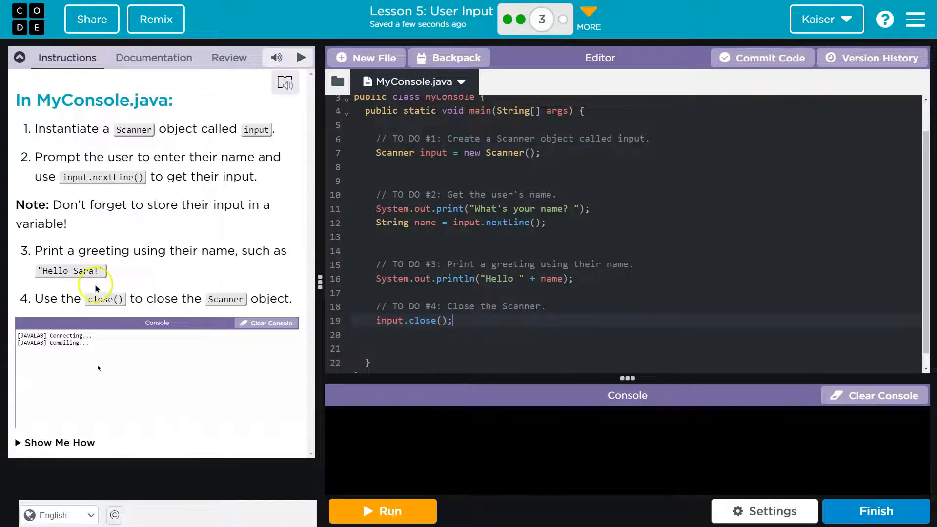
pyautogui.click(55, 443)
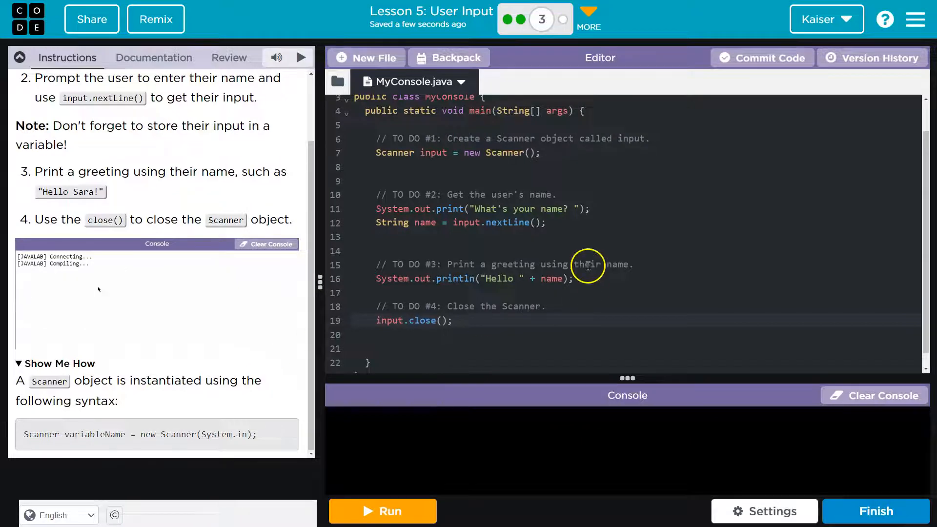
pyautogui.click(382, 510)
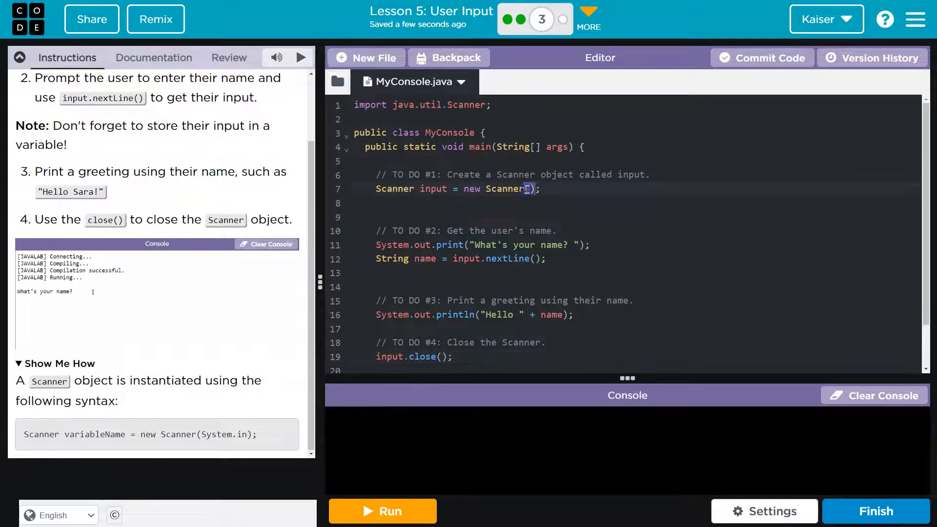
pyautogui.click(525, 19)
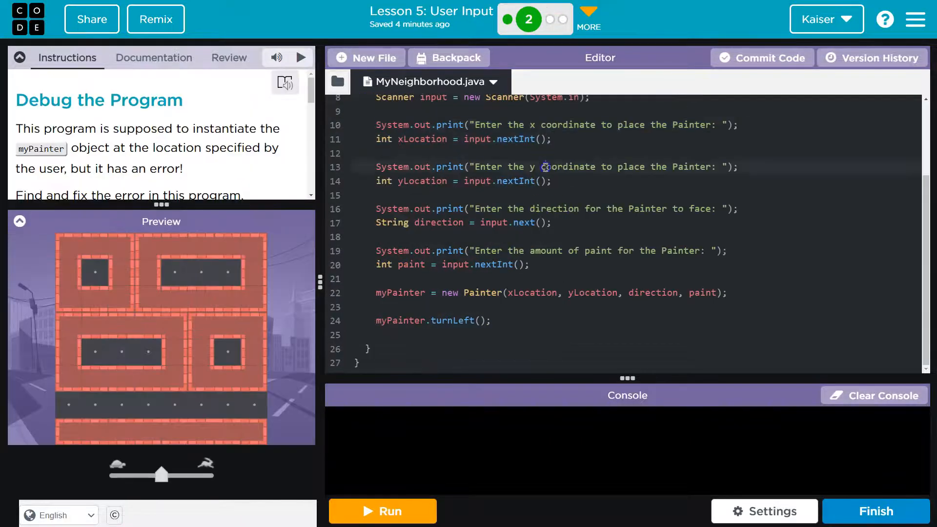
# - Pass System.in to the Scanner constructor so it reads keyboard input
pyautogui.scroll(3)
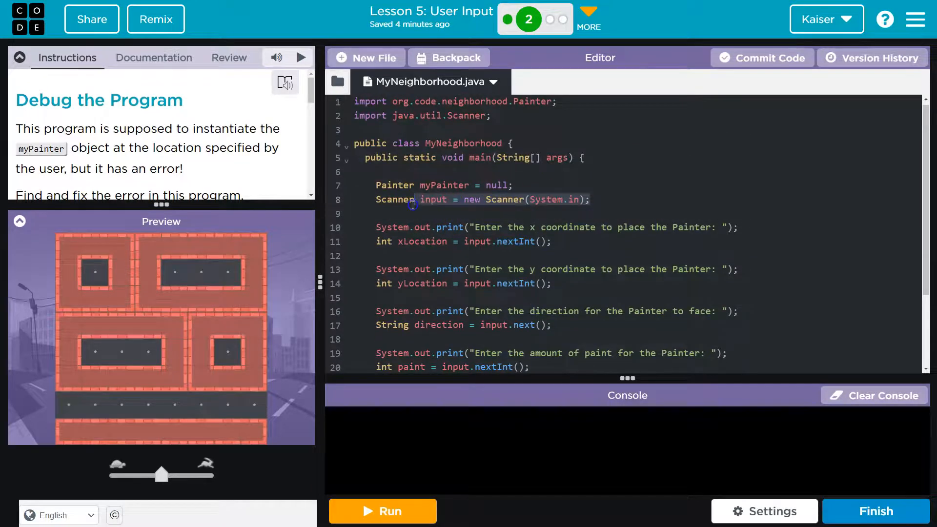
pyautogui.click(541, 20)
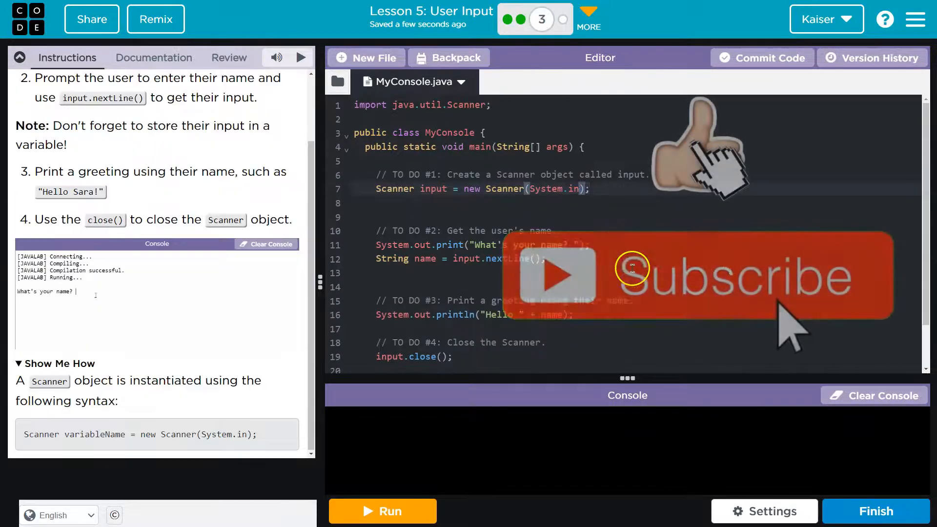
pyautogui.write('Amy')
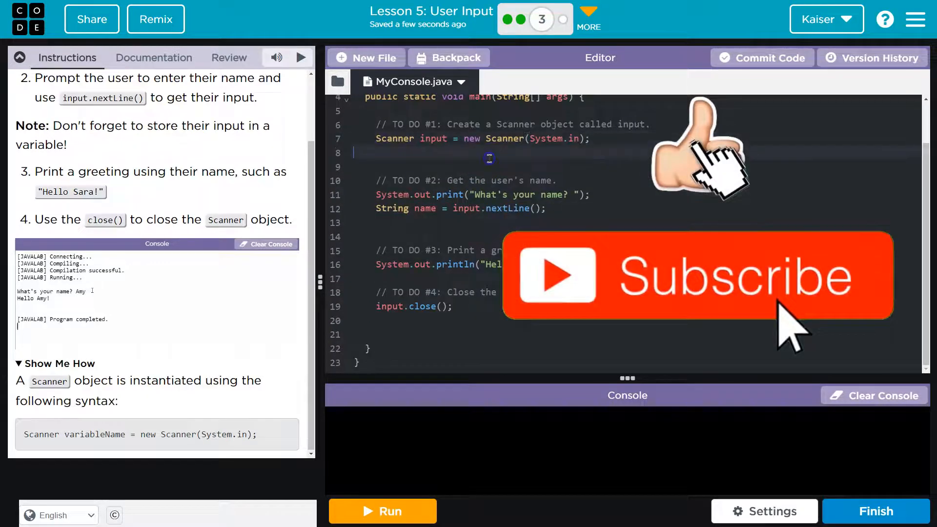
# - Run MyConsole.java, answer the prompt with Kaiser, and see "Hello Kaiser" printed
pyautogui.click(381, 510)
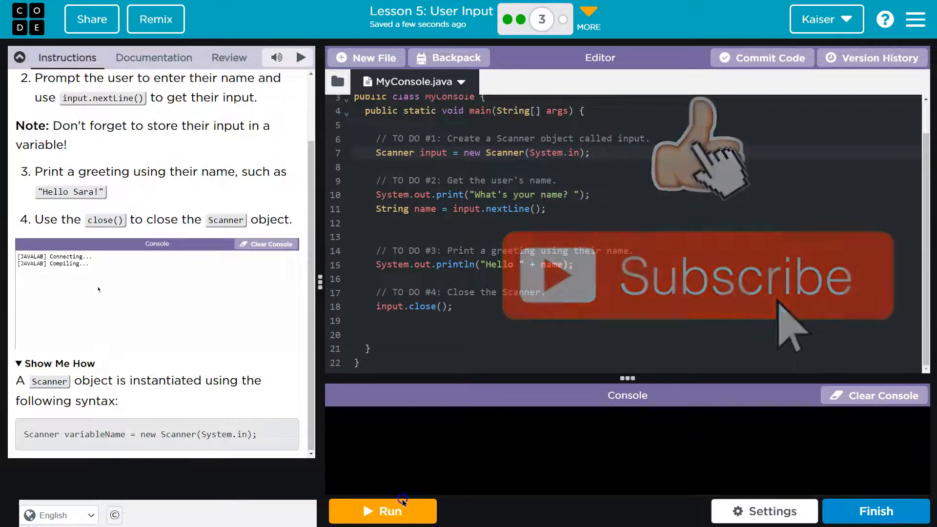
pyautogui.click(383, 510)
pyautogui.write('Kaiser')
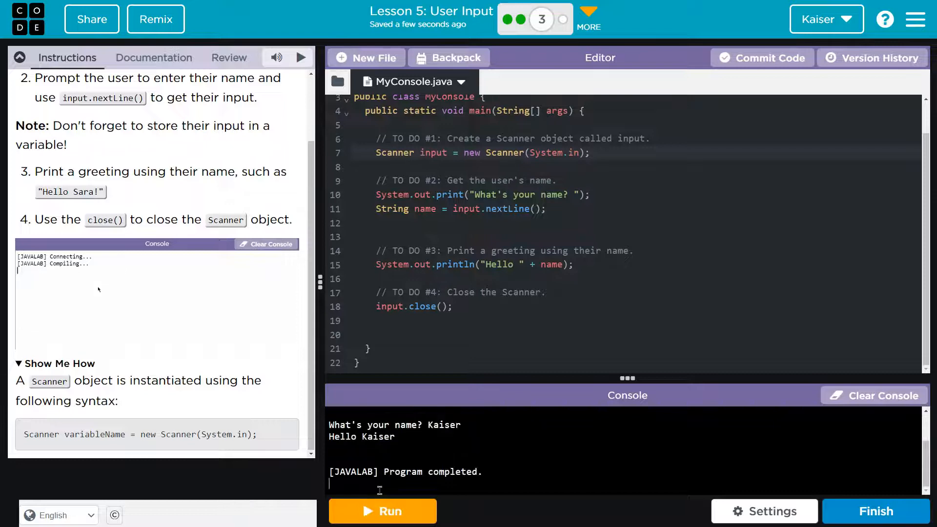
pyautogui.click(382, 510)
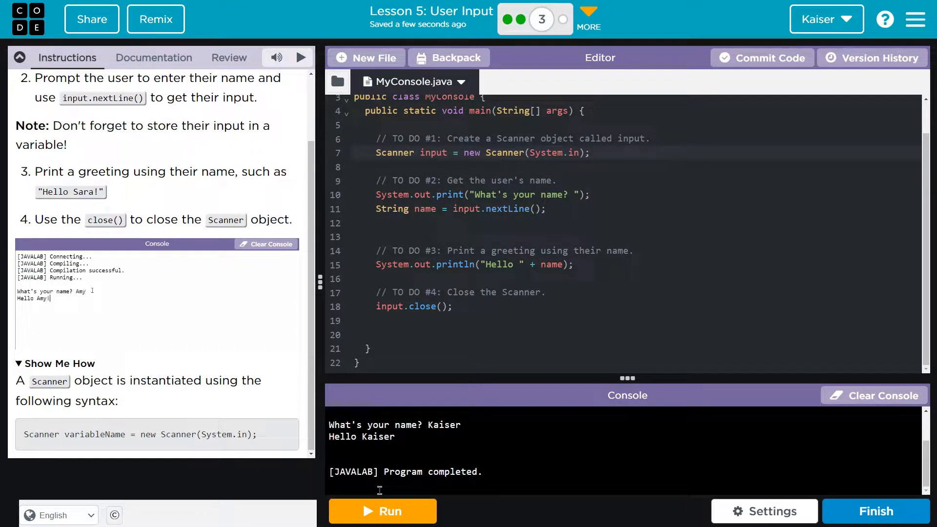
pyautogui.click(382, 511)
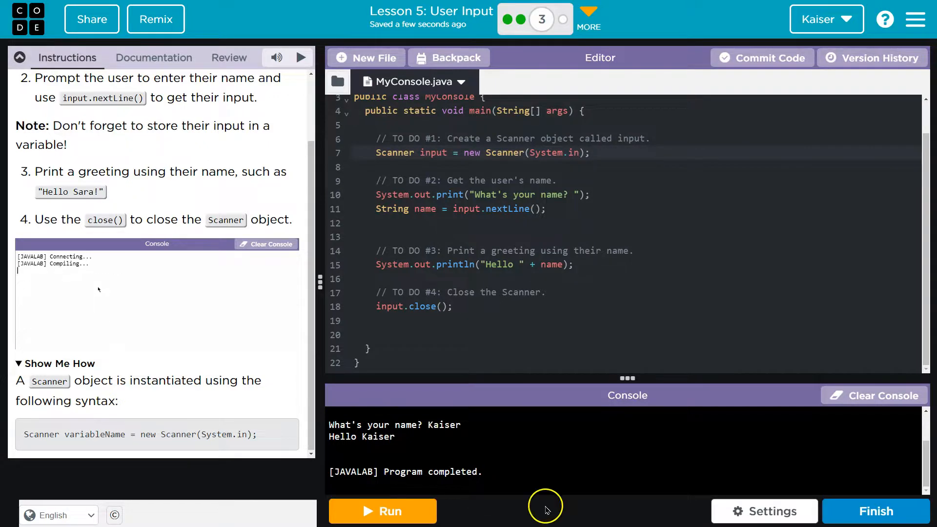